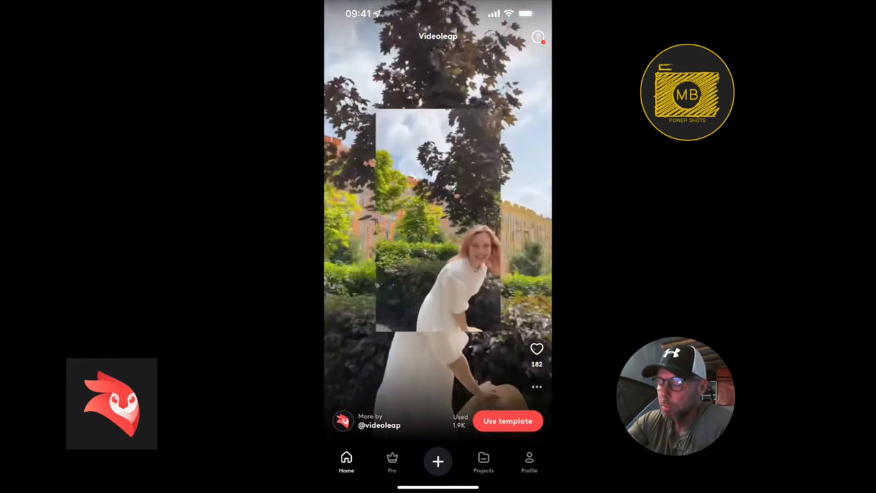
# - Scroll the Home template feed down to the snowy mountain-peak template
pyautogui.scroll(3)
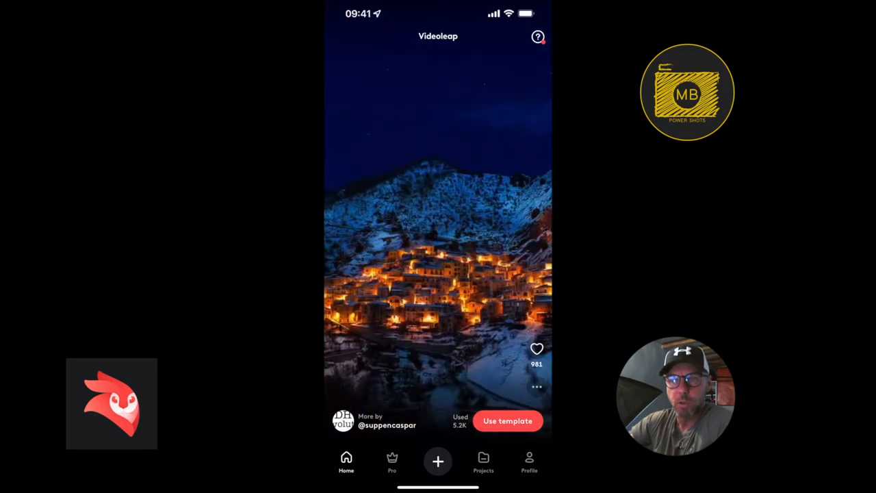
pyautogui.scroll(3)
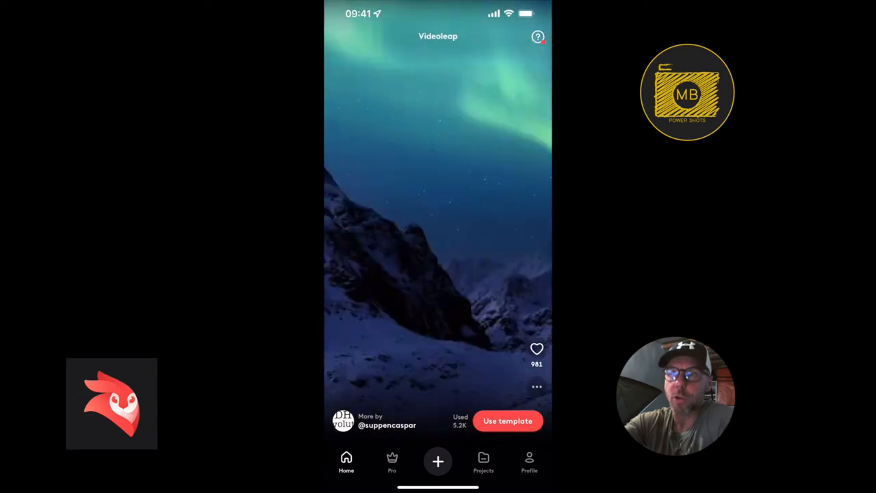
pyautogui.scroll(3)
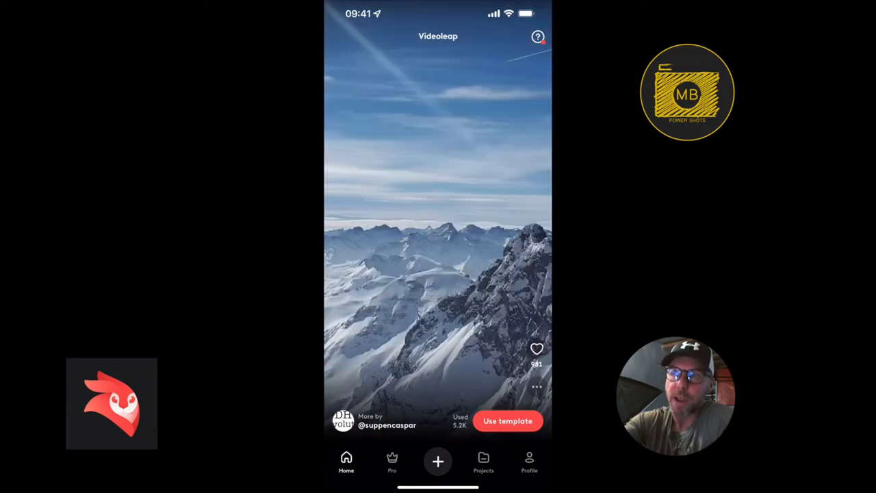
pyautogui.scroll(3)
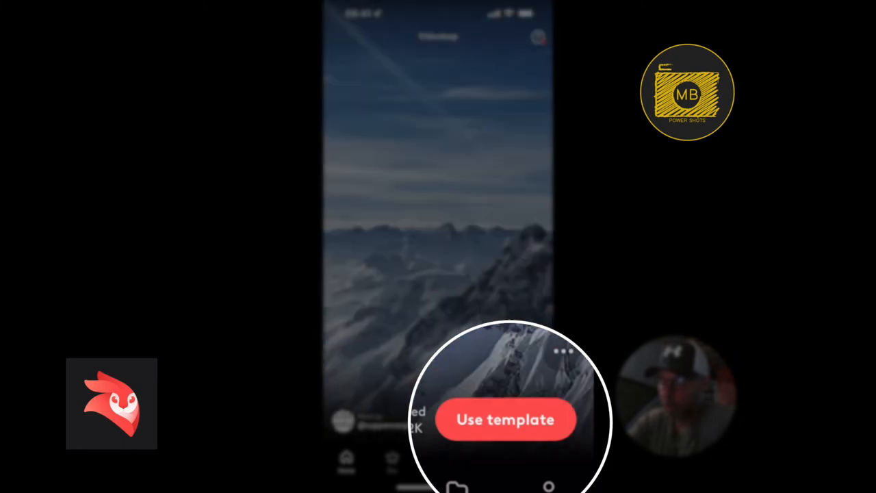
# - Start a project from the mountain template and show the photo album list in Add Media
pyautogui.click(505, 419)
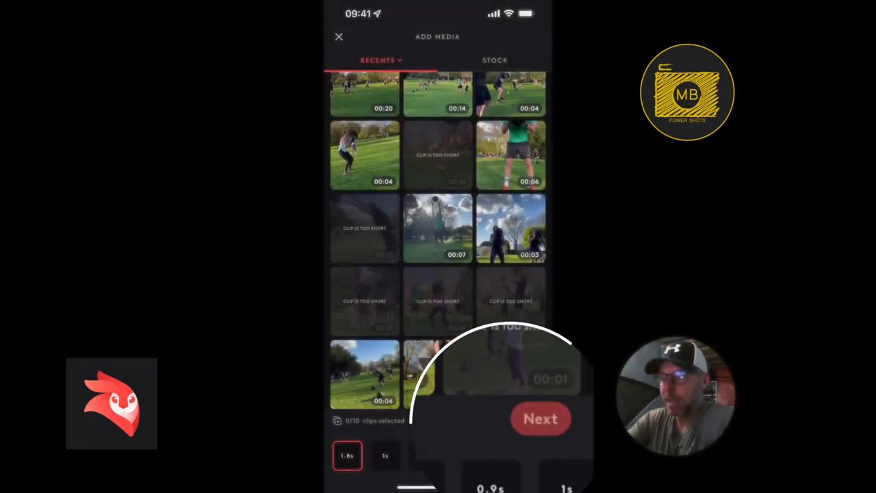
pyautogui.scroll(3)
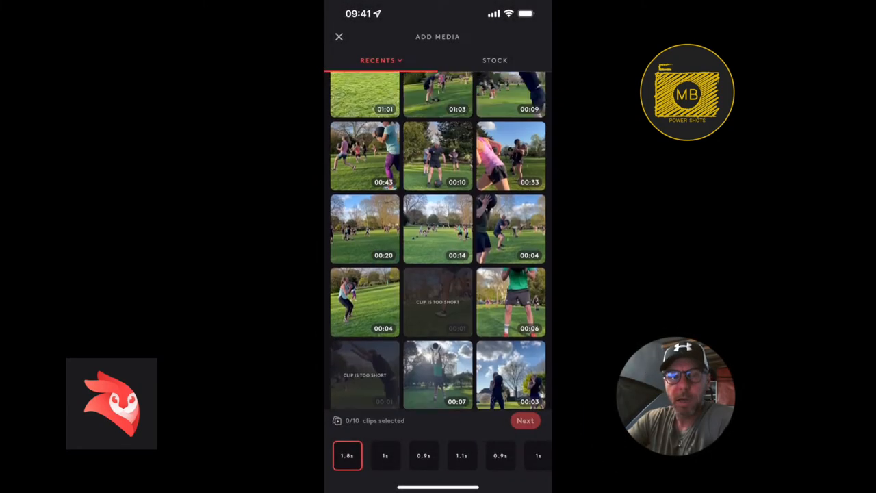
pyautogui.scroll(3)
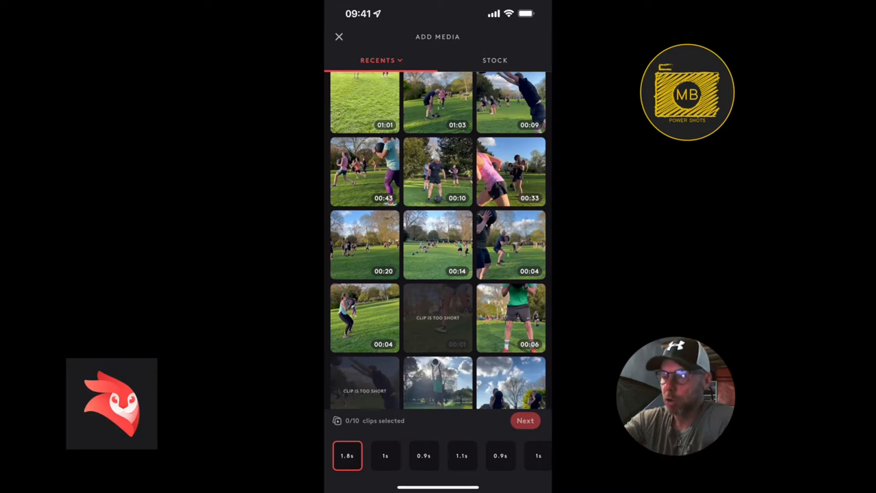
pyautogui.click(381, 60)
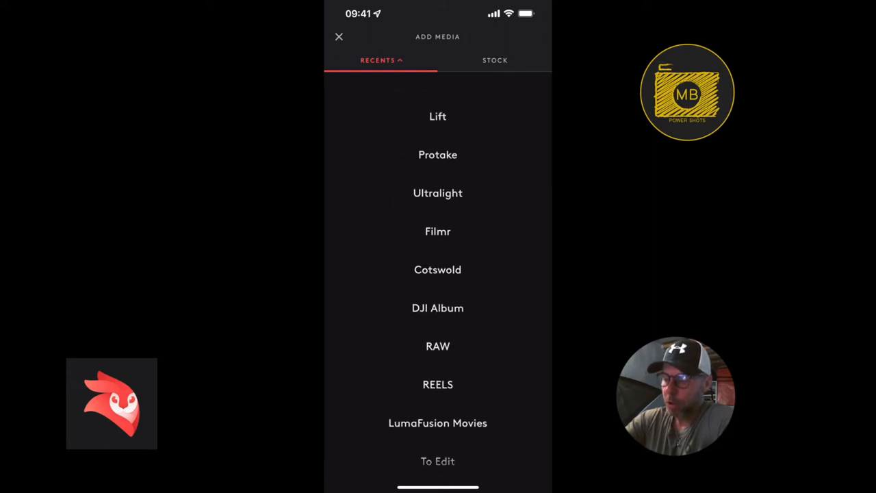
# - Choose the Cotswold album and browse its flower and landscape photos without selecting any
pyautogui.click(438, 269)
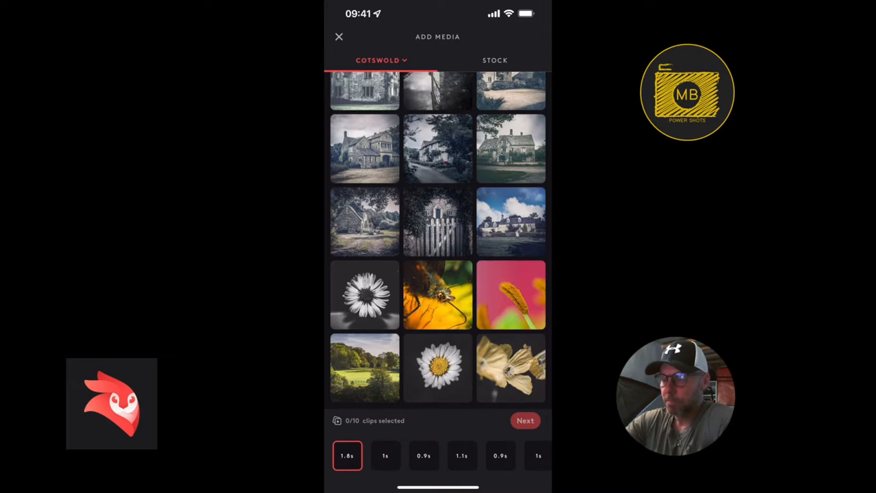
pyautogui.scroll(-3)
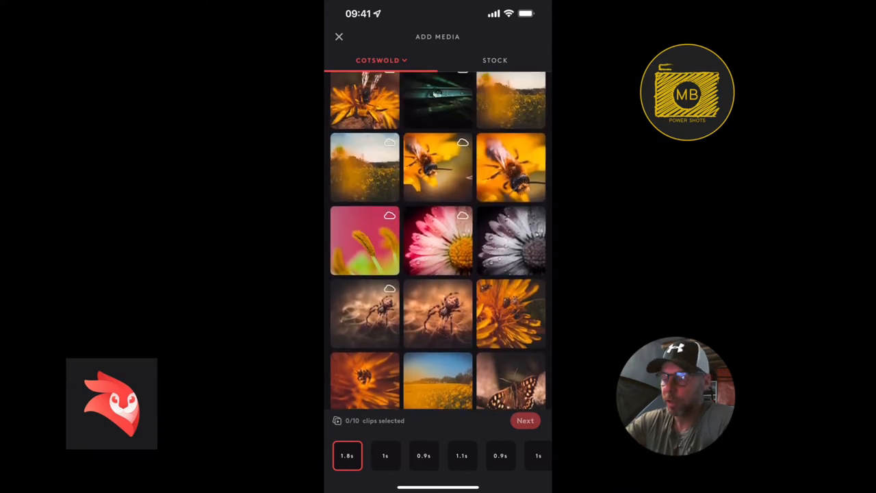
pyautogui.scroll(-3)
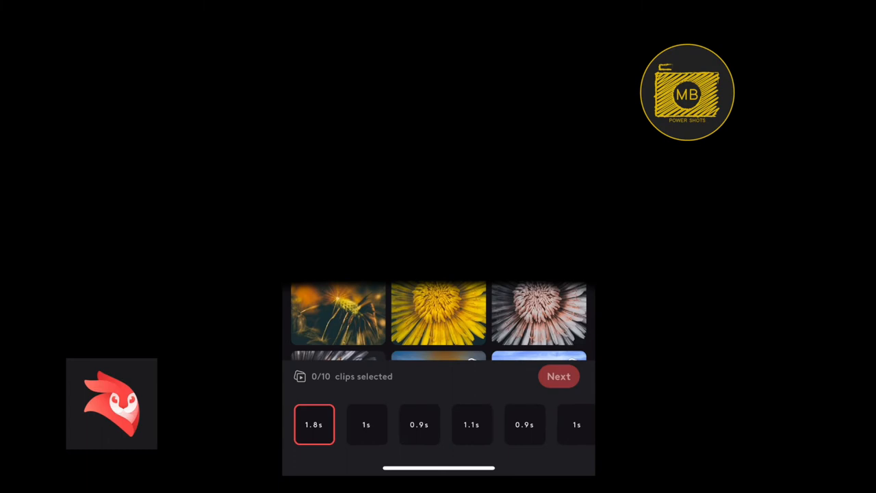
pyautogui.scroll(-3)
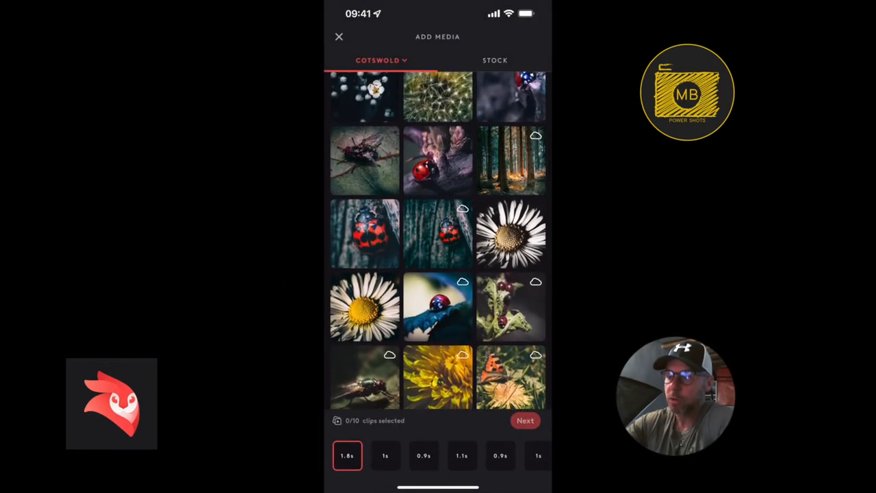
pyautogui.scroll(3)
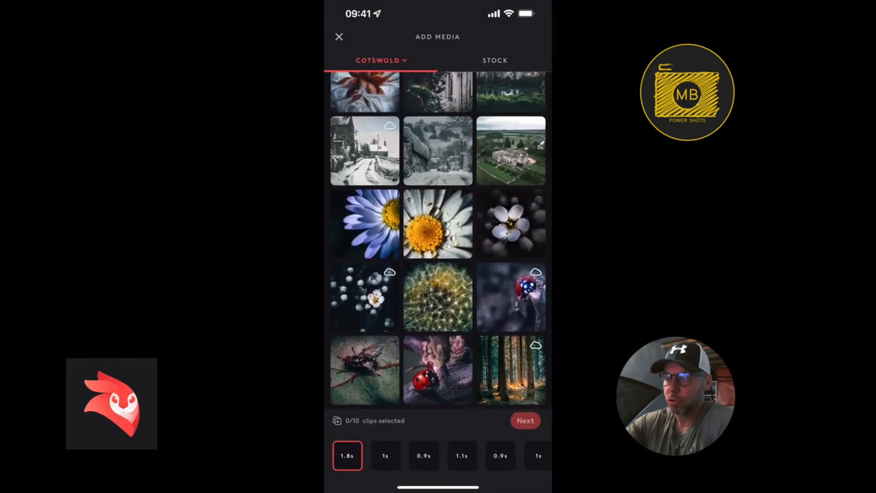
# - Fill the template slots with the blue flower, white daisy and further flower photos, landing in the editor
pyautogui.click(364, 227)
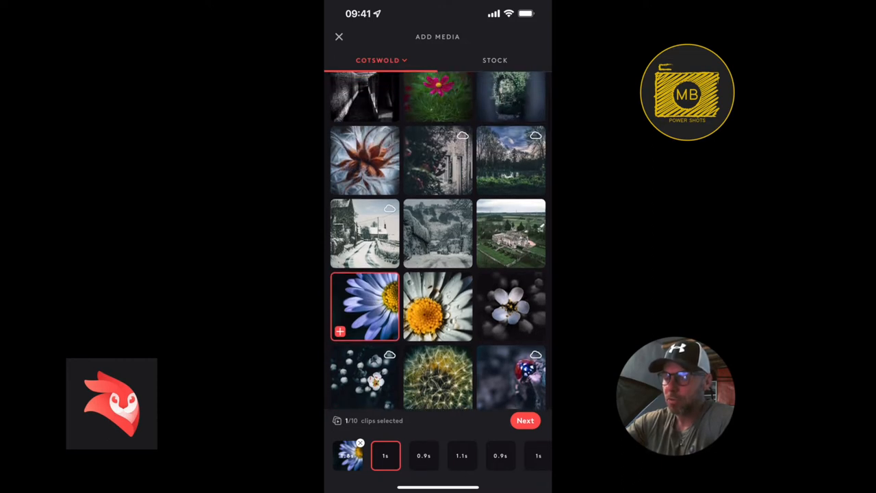
pyautogui.click(438, 307)
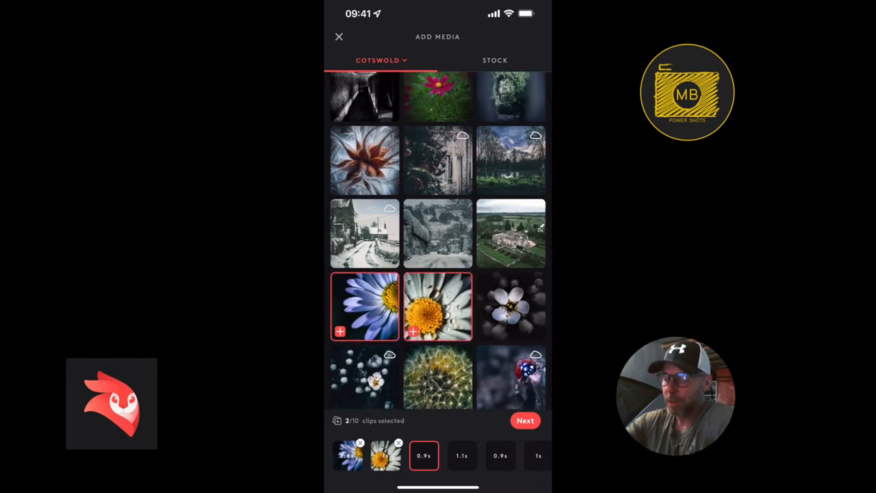
pyautogui.click(511, 307)
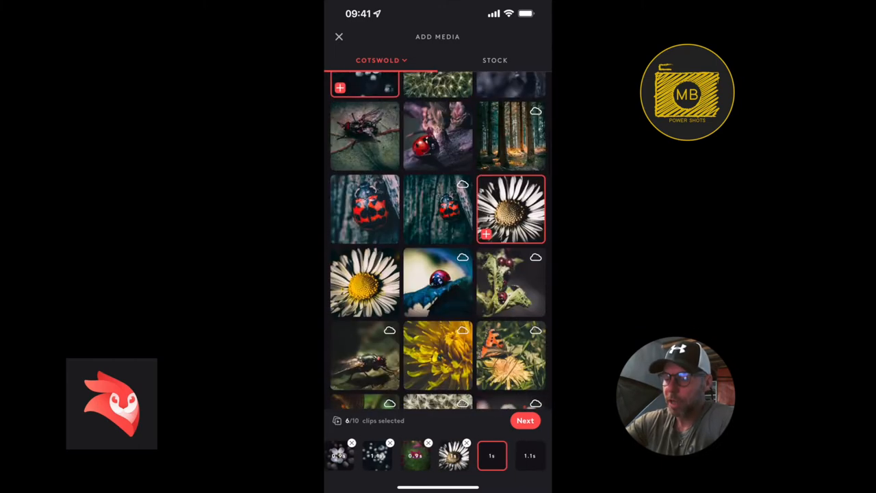
pyautogui.click(364, 282)
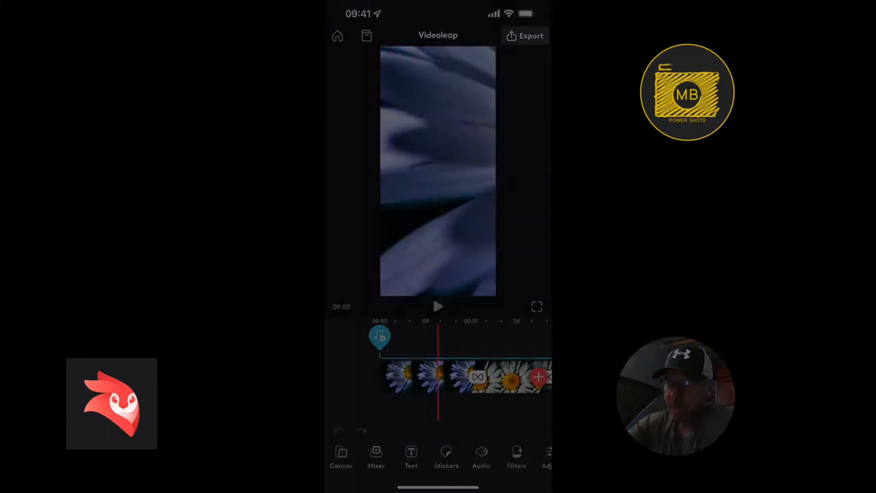
# - Select the opening blue flower clip and add a zoom keyframe to it
pyautogui.click(438, 377)
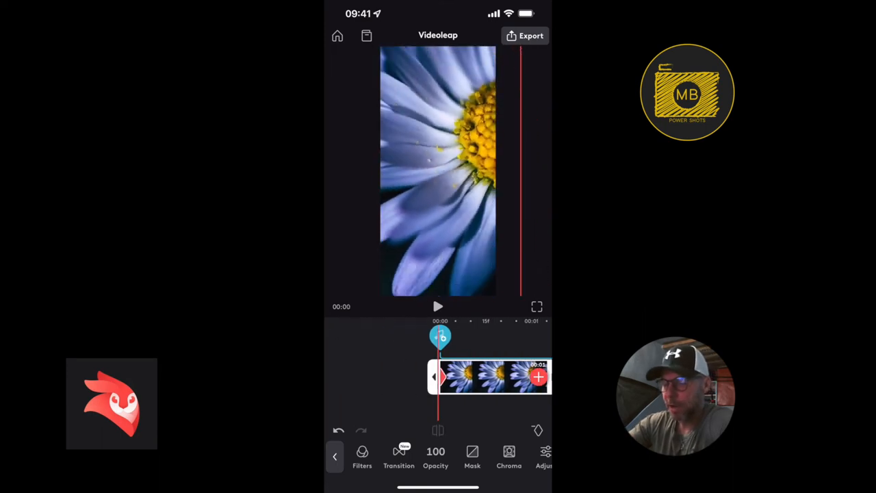
pyautogui.click(438, 307)
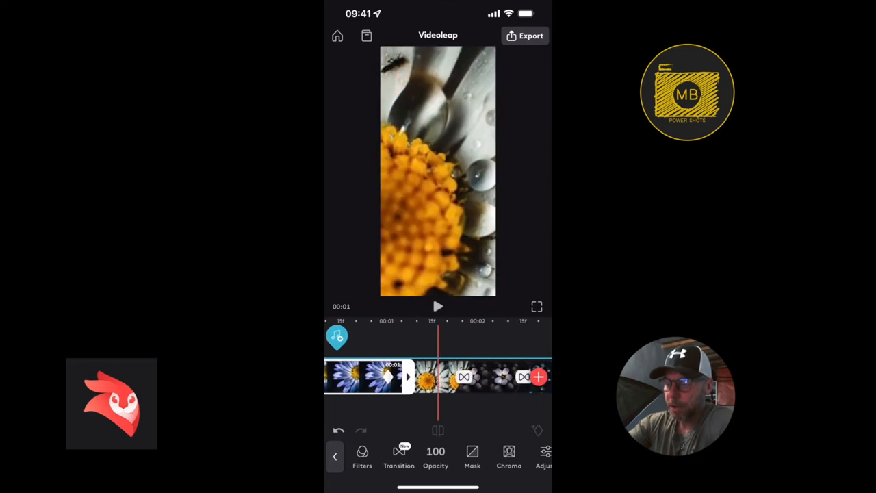
# - Keyframe the later flower clips through the final daisy and play back the sequence
pyautogui.click(427, 378)
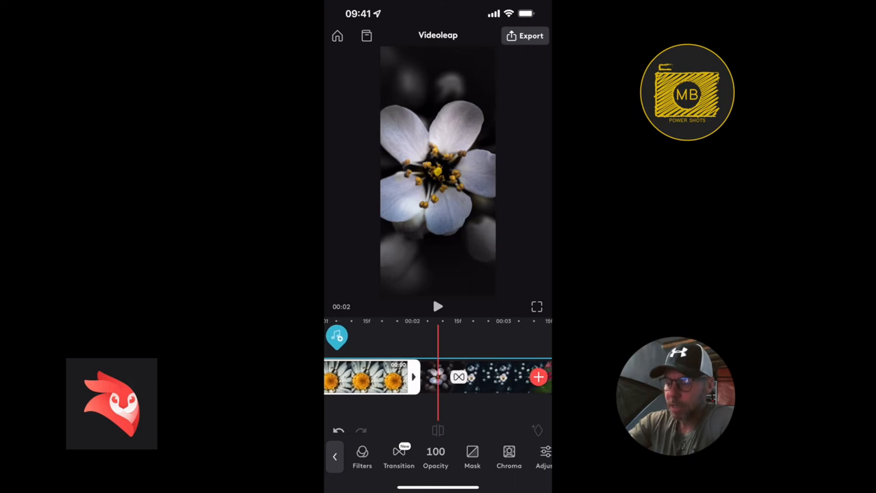
pyautogui.click(435, 376)
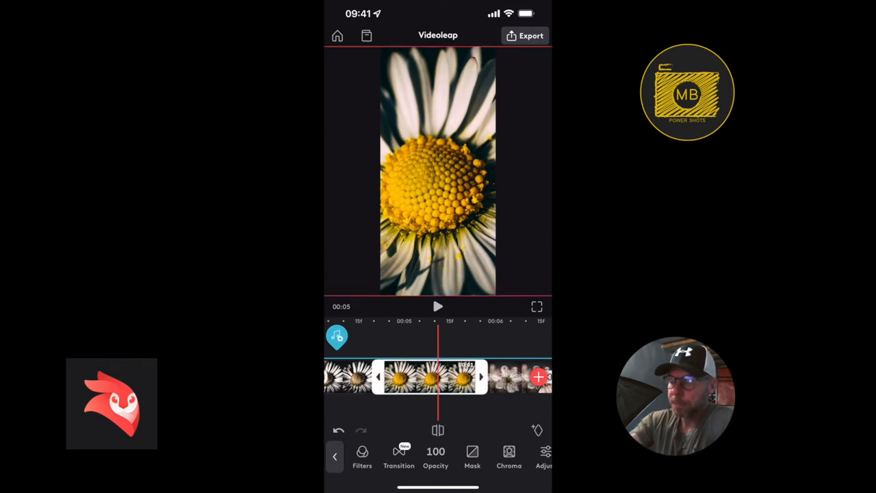
pyautogui.click(438, 307)
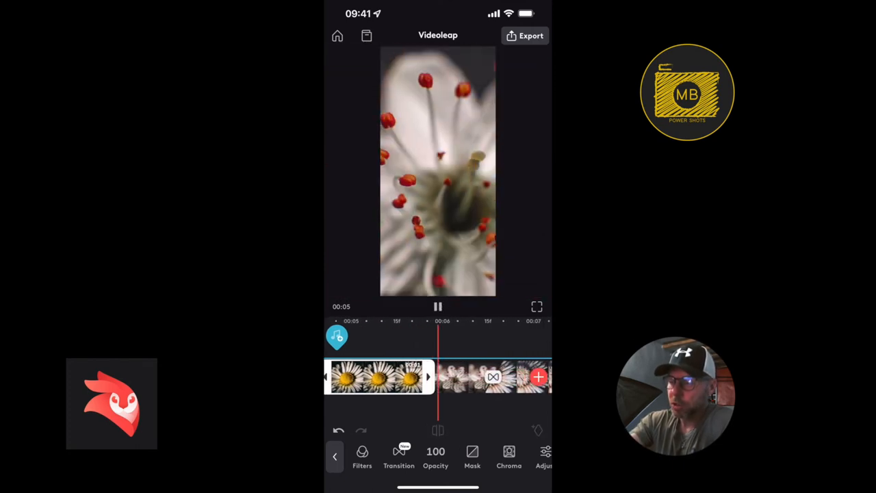
pyautogui.click(438, 307)
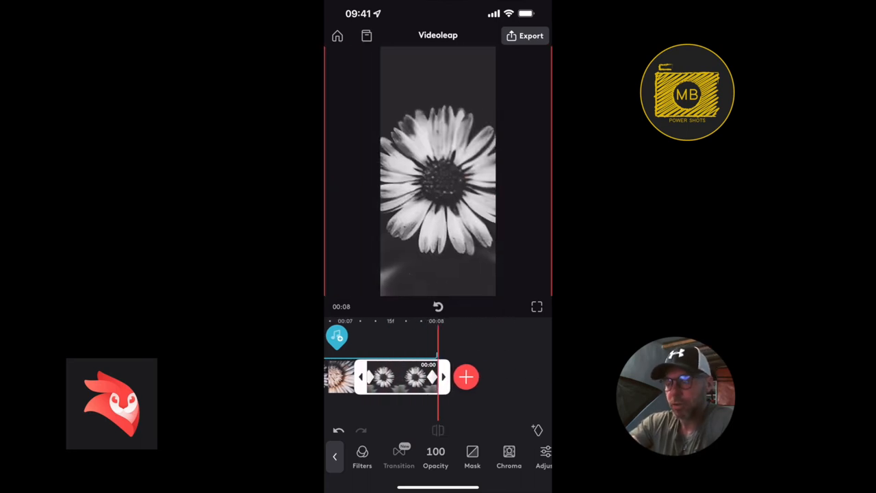
pyautogui.click(438, 307)
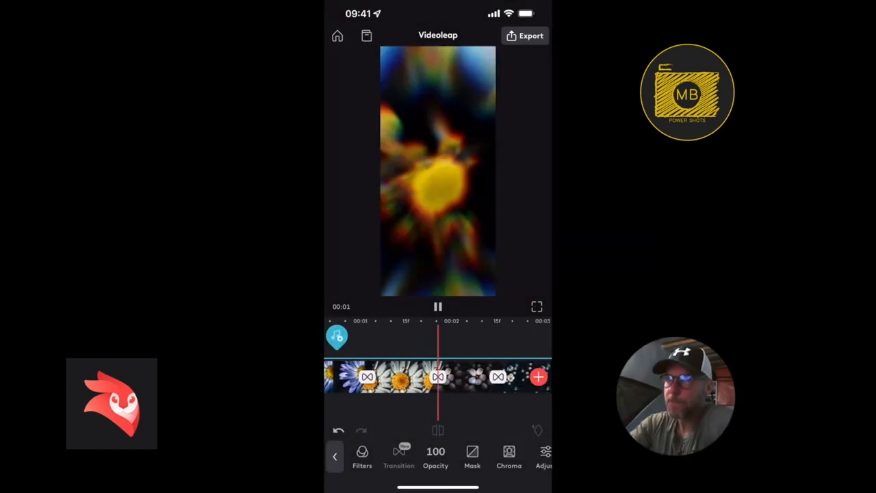